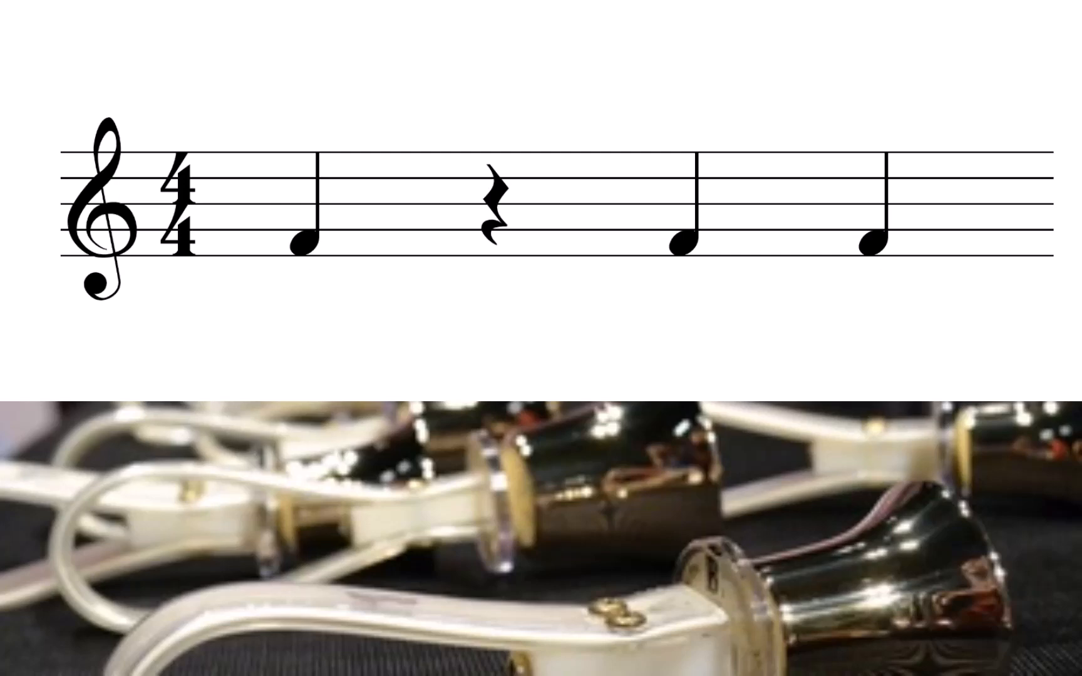
pyautogui.click(494, 208)
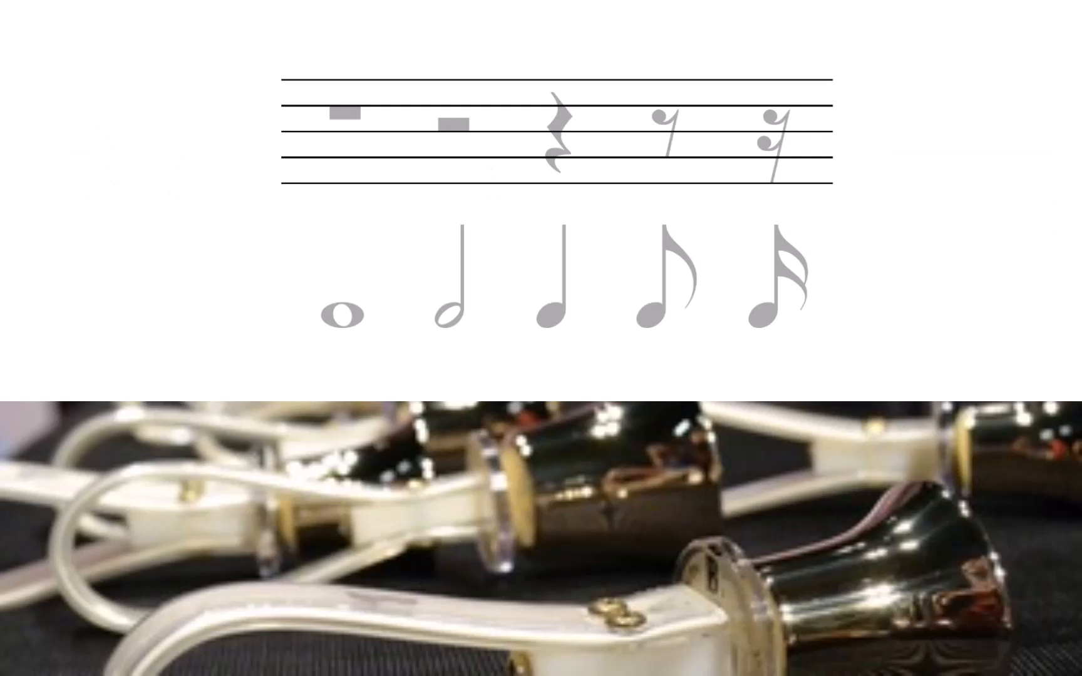
pyautogui.click(344, 313)
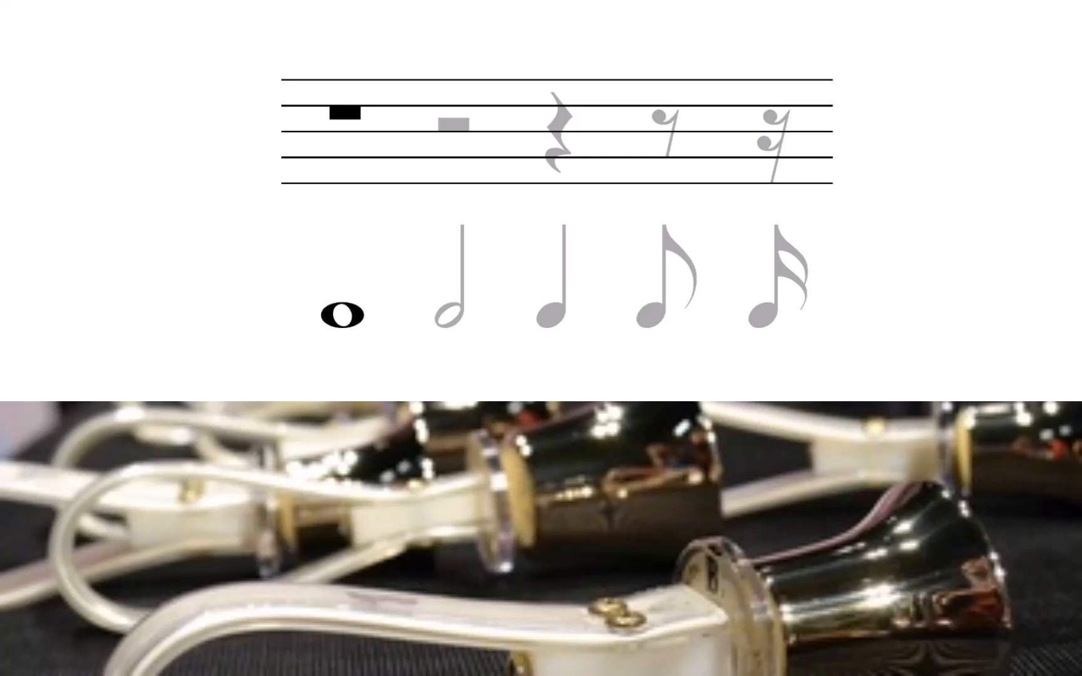
pyautogui.click(347, 114)
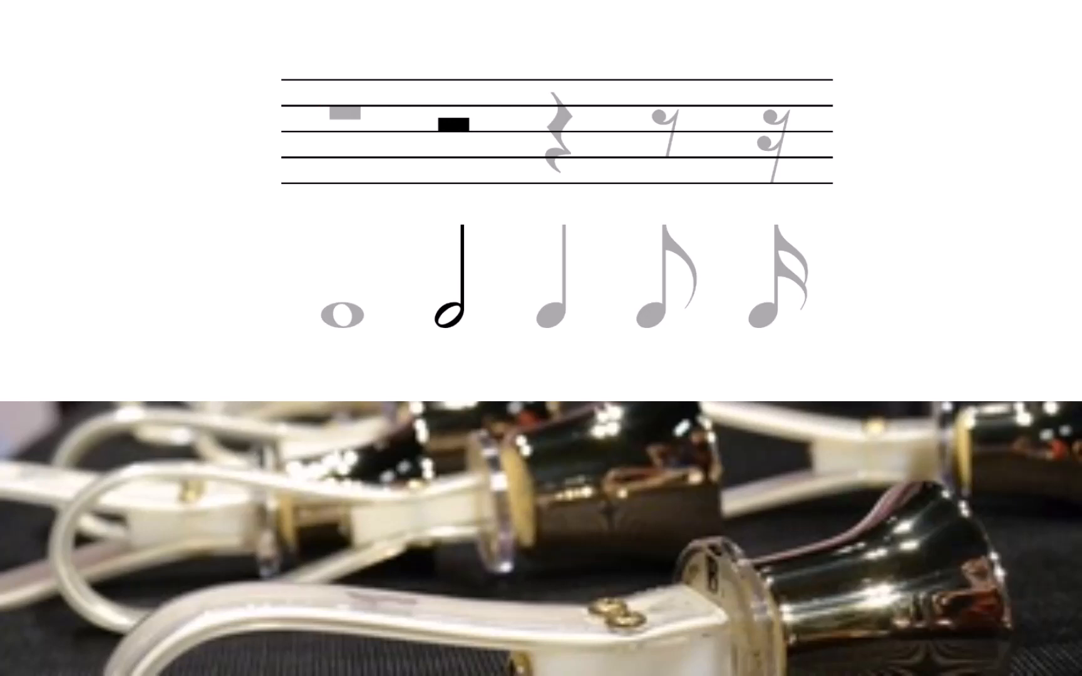
pyautogui.click(454, 127)
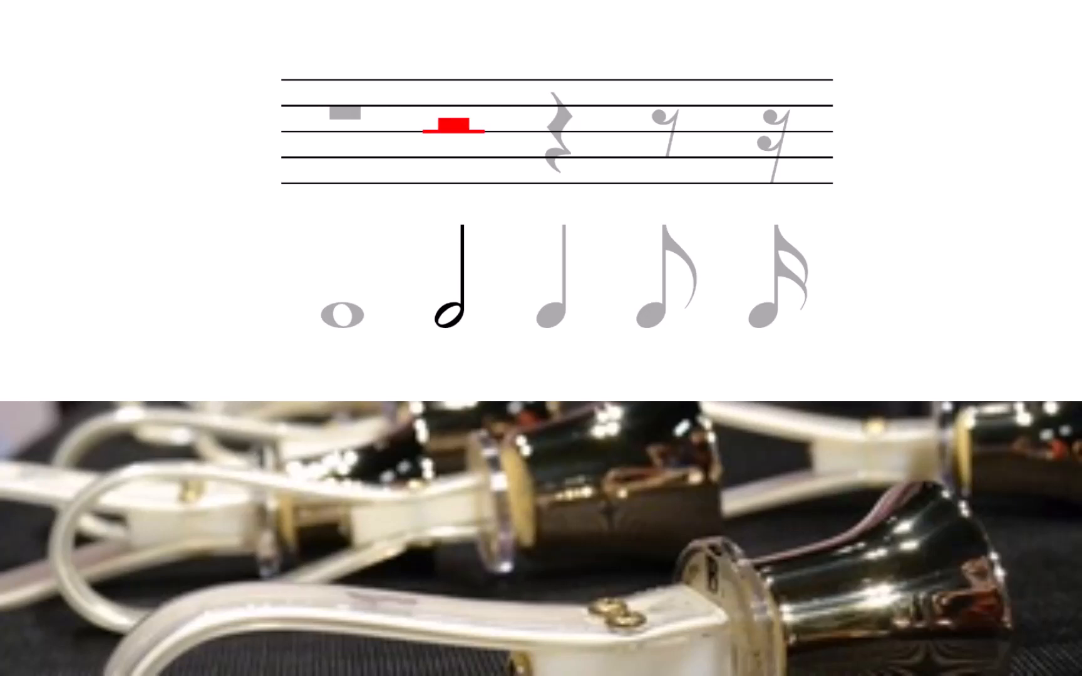